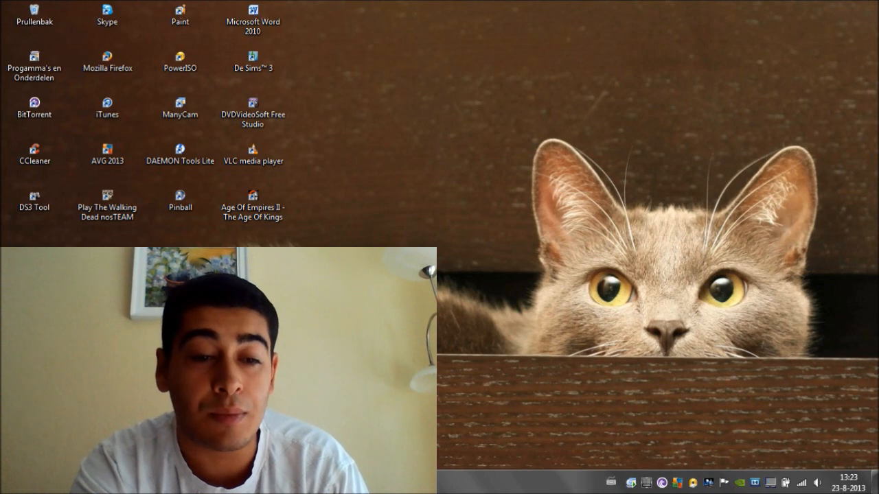
mouse_move(483, 263)
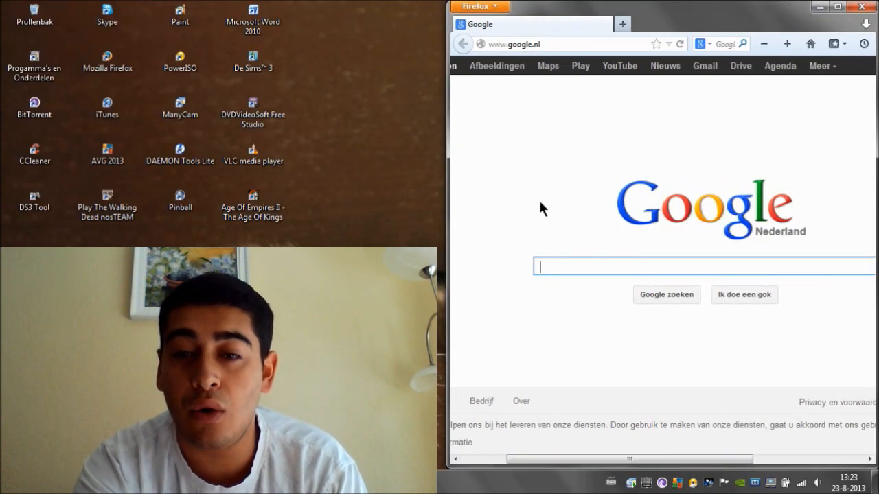
- Search Google for "hippo remote" to find the HippoRemote Pro site
text(hippo rem)
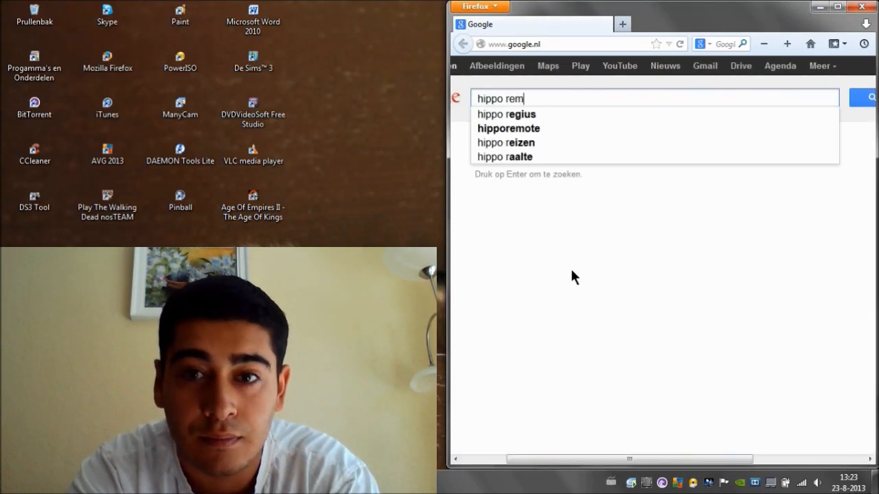
key(Return)
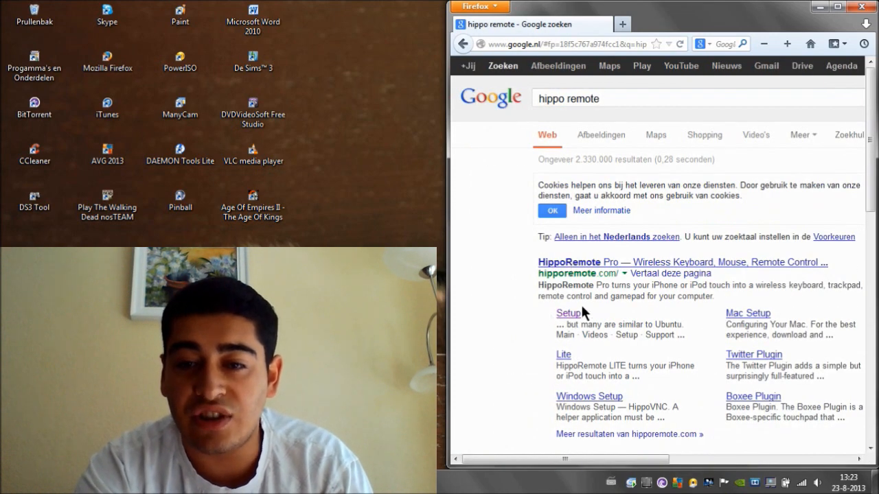
- Go to the HippoRemote Setup page from the search results and look it over
click(567, 313)
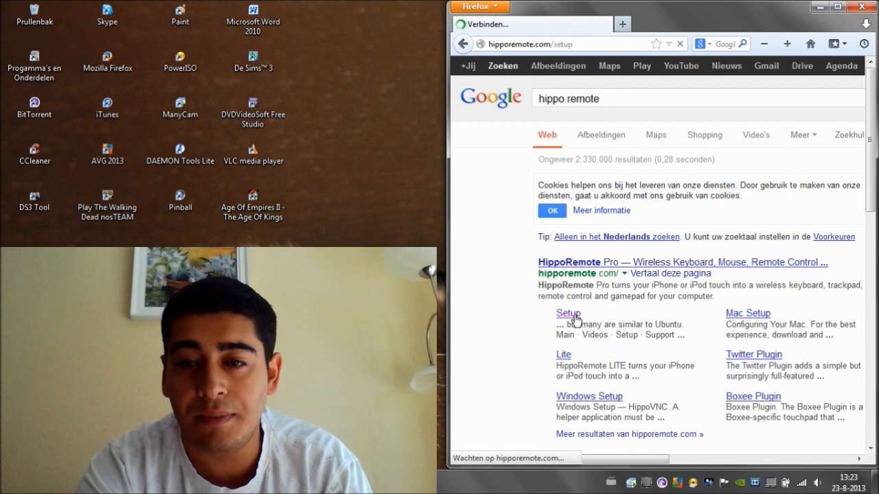
click(568, 313)
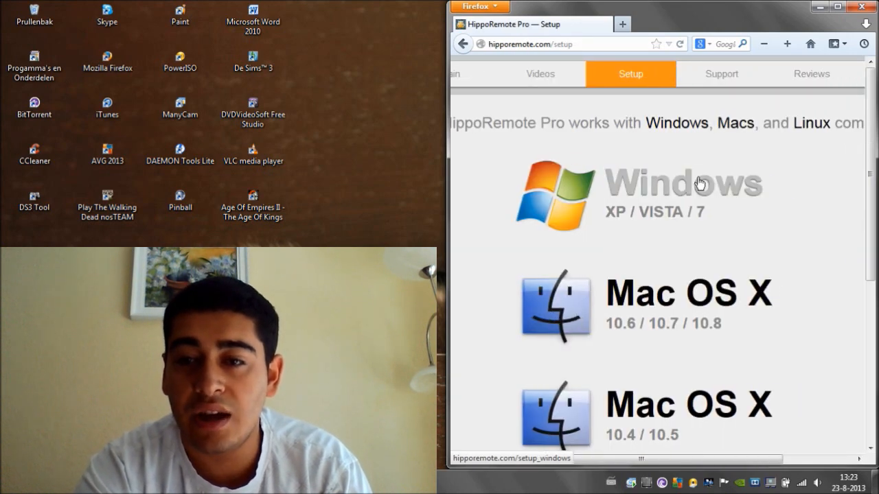
scroll(down, 3)
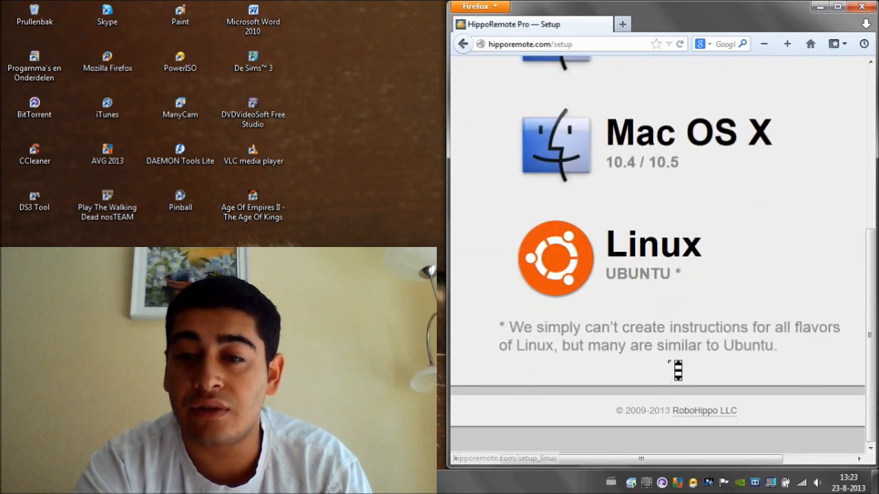
scroll(up, 3)
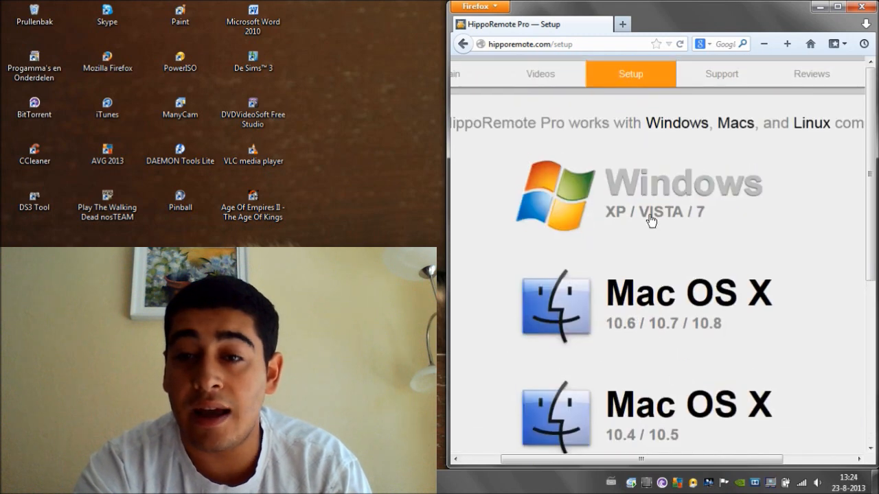
- Reach the Windows XP/Vista/7 setup page offering HippoVNC 0.3.0, then close Firefox
click(642, 184)
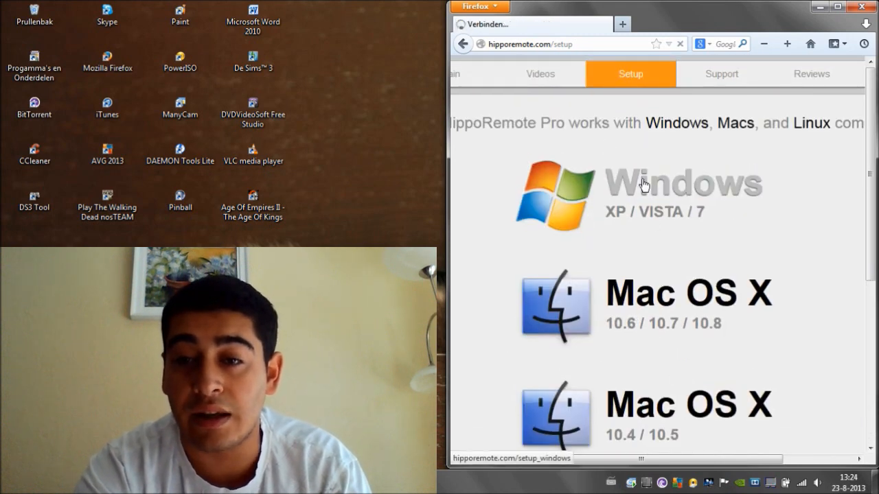
click(642, 182)
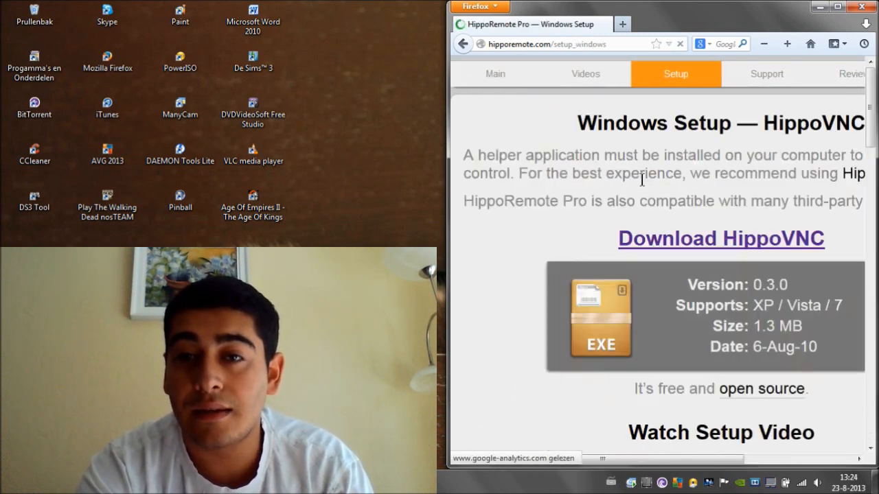
click(721, 239)
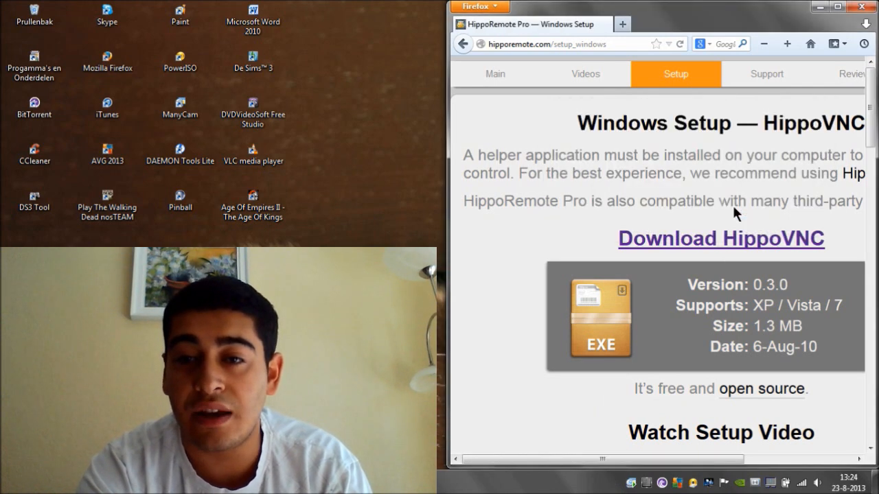
click(719, 239)
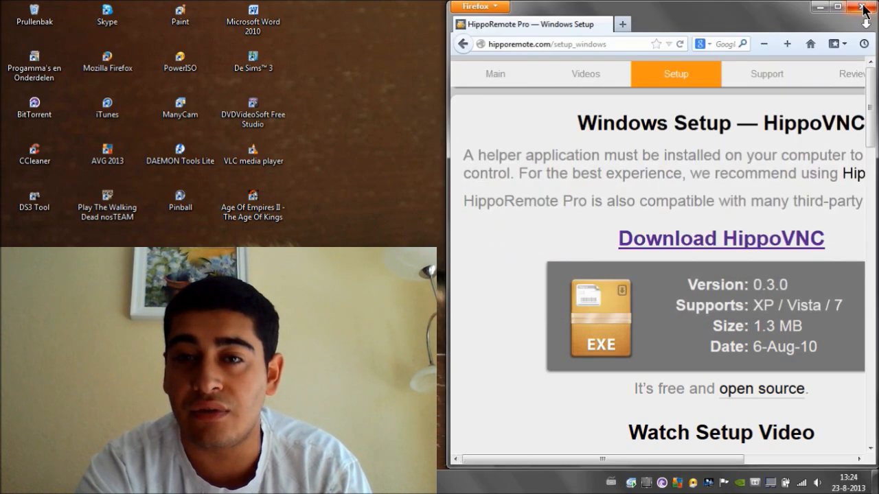
click(863, 7)
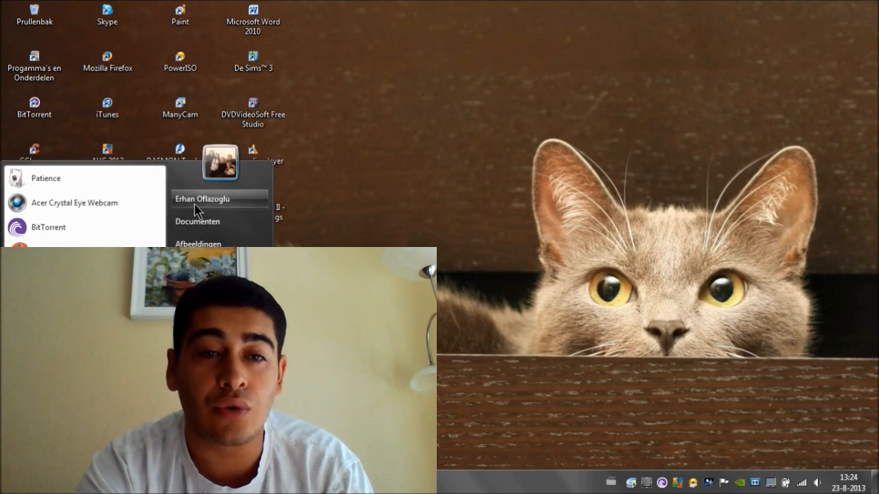
- Run the downloaded HippoVNC.exe from Downloads, allowing the unverified installer to extract it
click(202, 197)
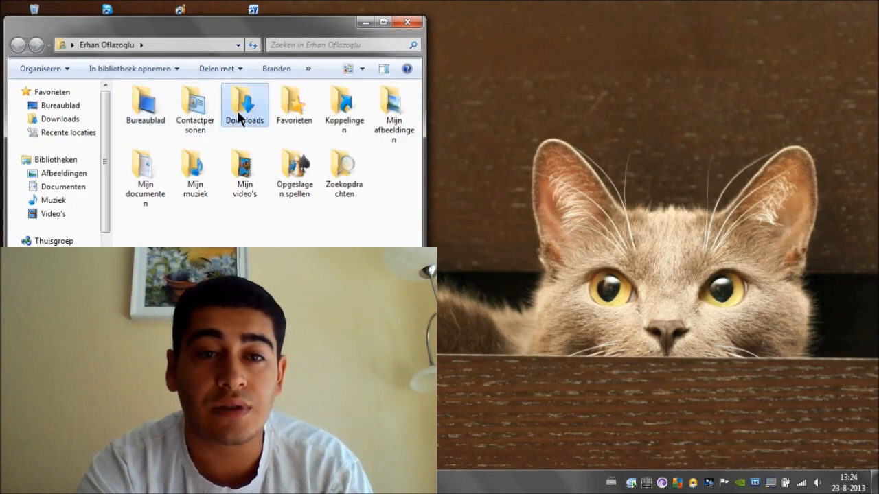
double_click(244, 103)
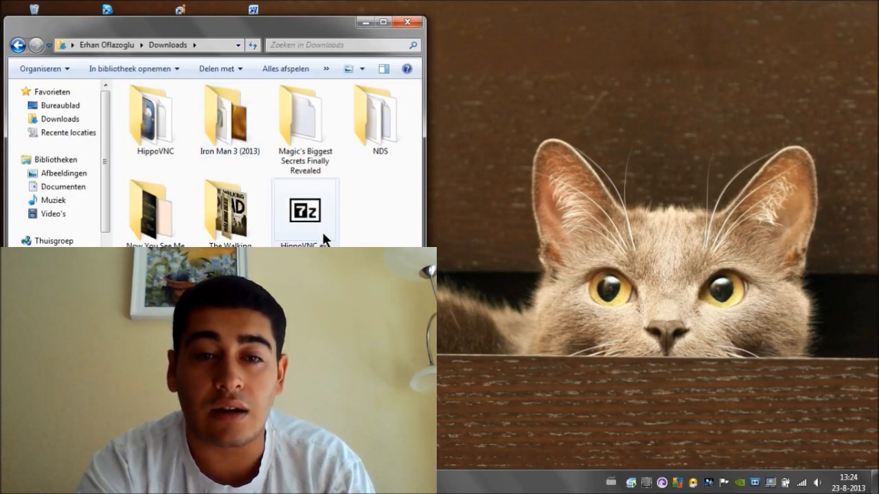
drag(206, 22, 391, 22)
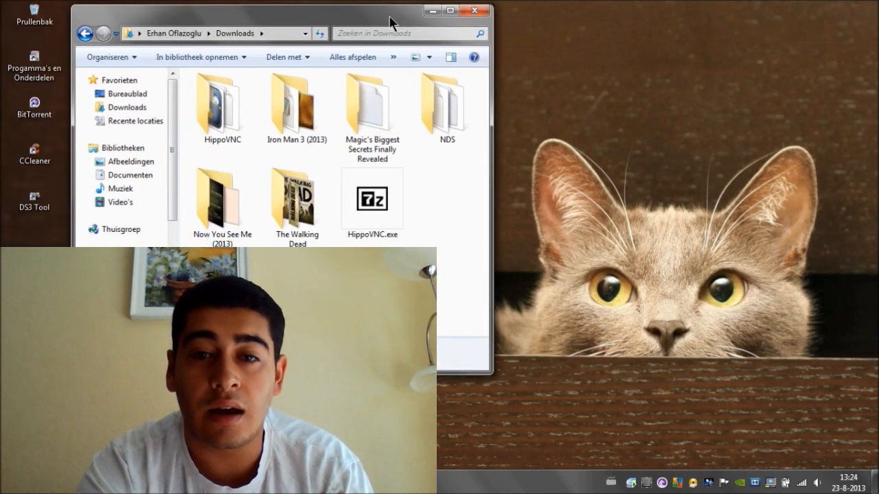
double_click(372, 199)
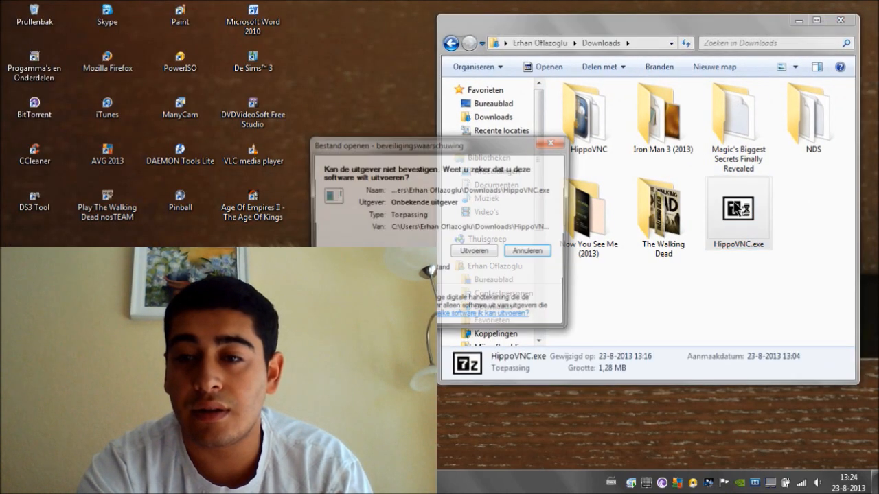
click(472, 250)
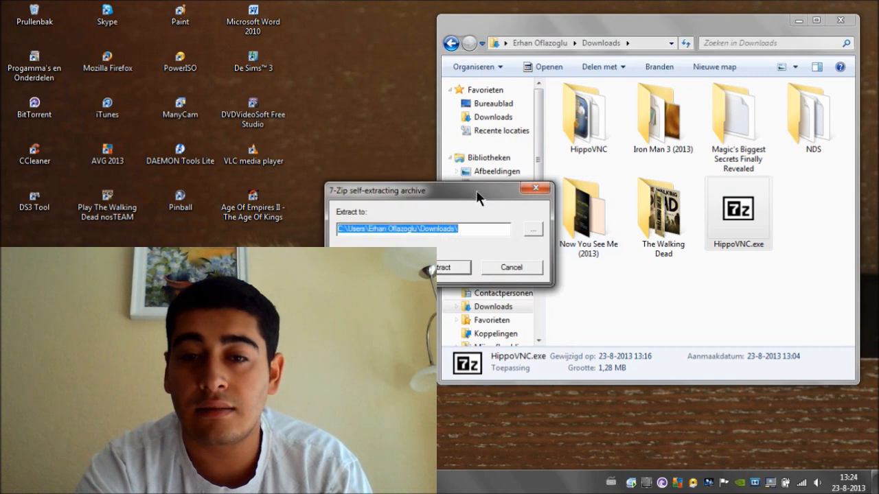
click(446, 266)
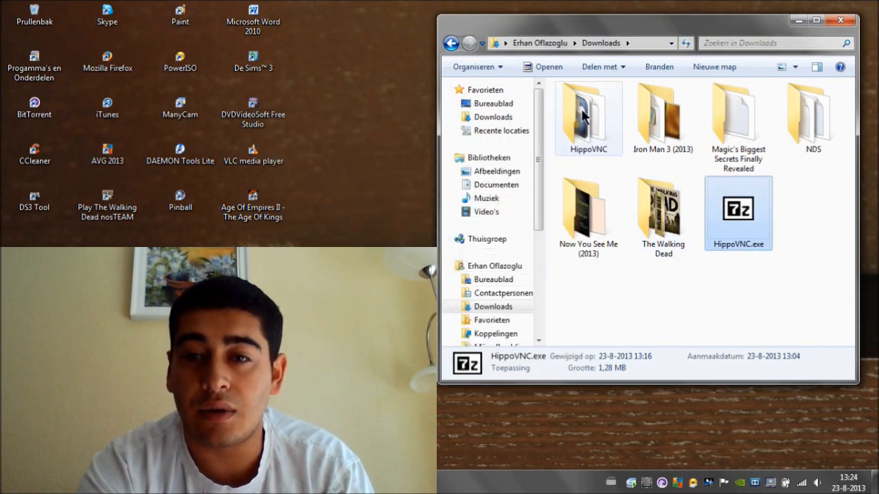
- Launch WinVNC.exe from the extracted HippoVNC folder and bring up its Main Settings
click(588, 117)
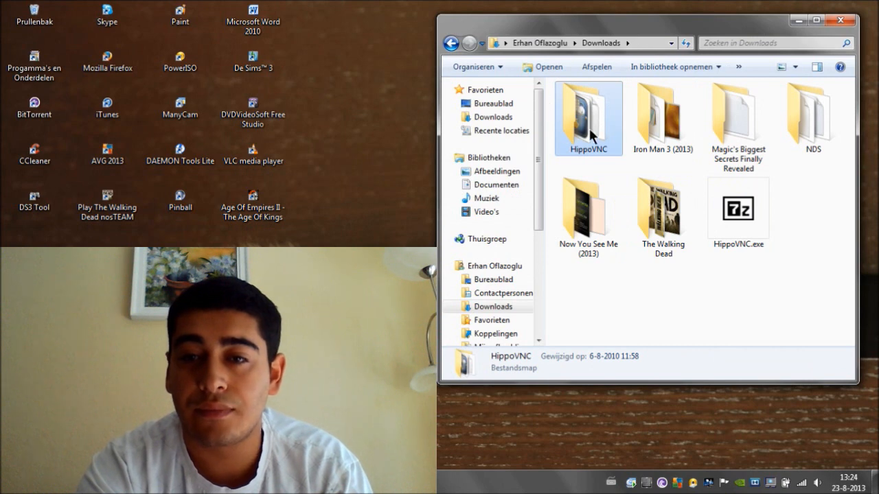
double_click(588, 119)
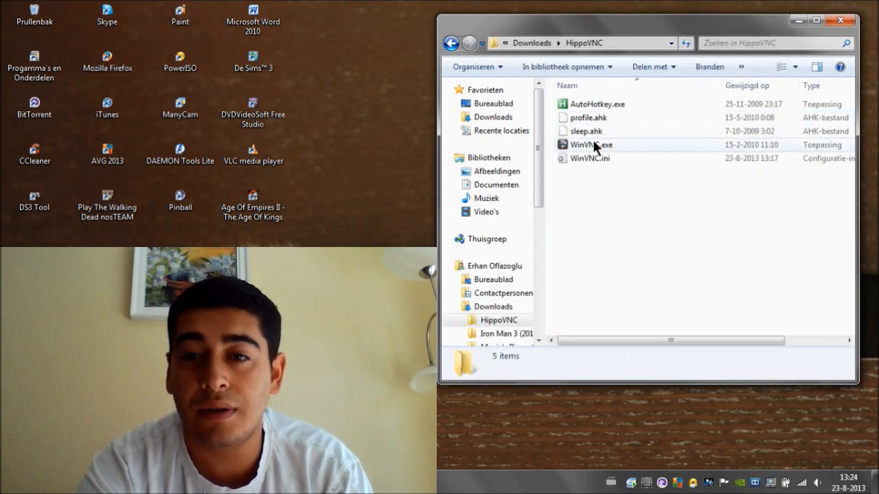
click(591, 145)
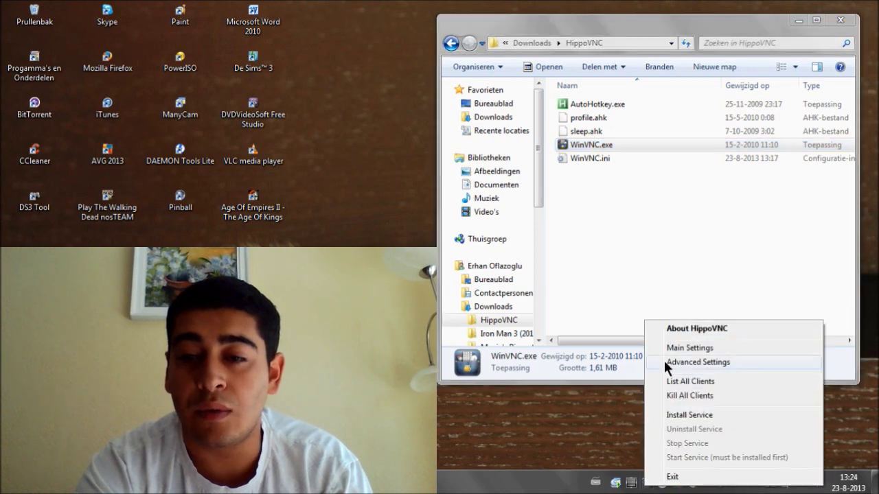
click(689, 347)
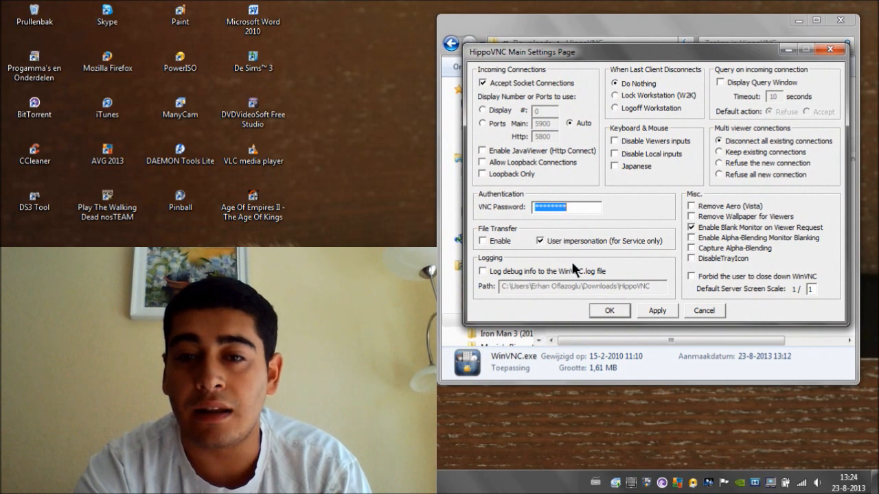
mouse_move(575, 168)
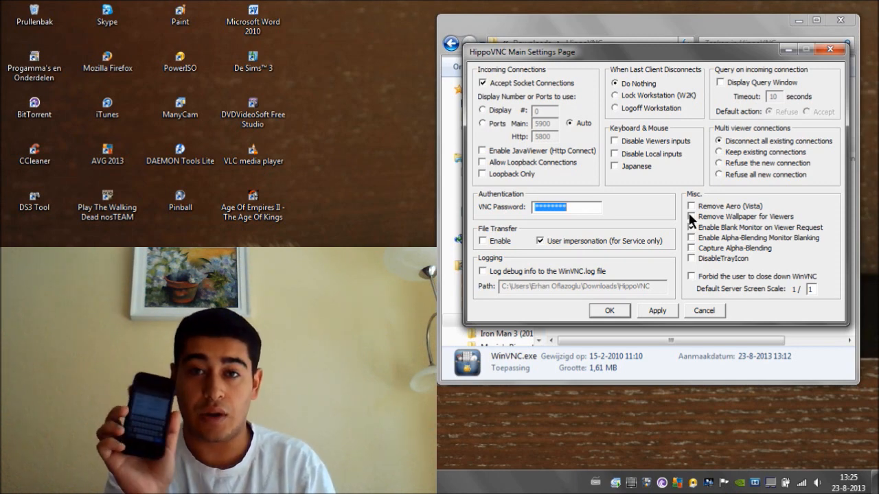
- Enter a VNC password and confirm the Main Settings with OK
click(691, 228)
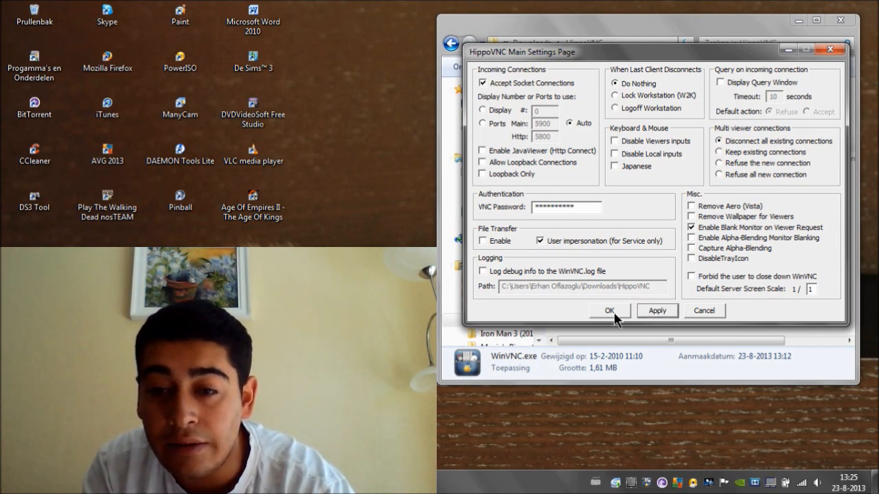
click(610, 310)
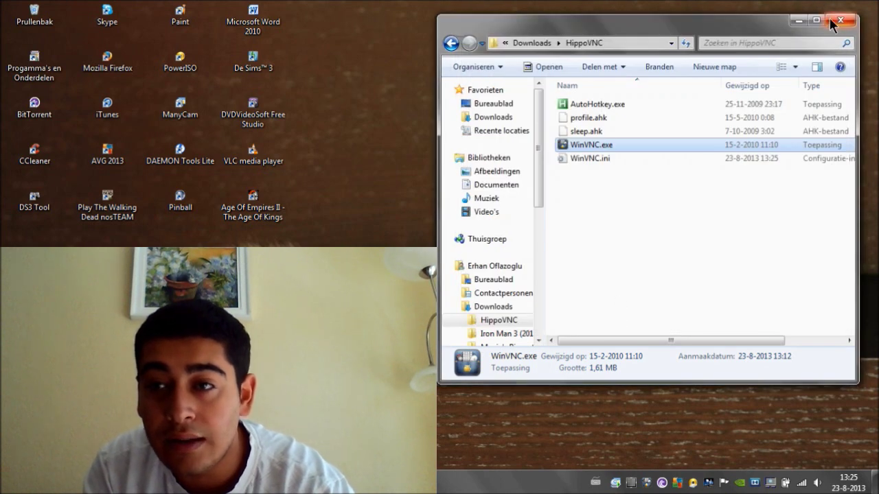
- Close the HippoVNC folder window, leaving only the desktop
click(840, 21)
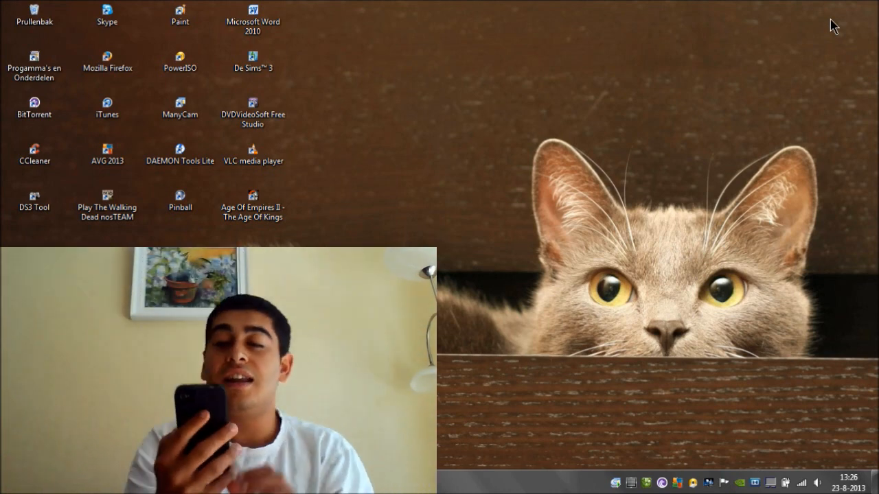
mouse_move(651, 38)
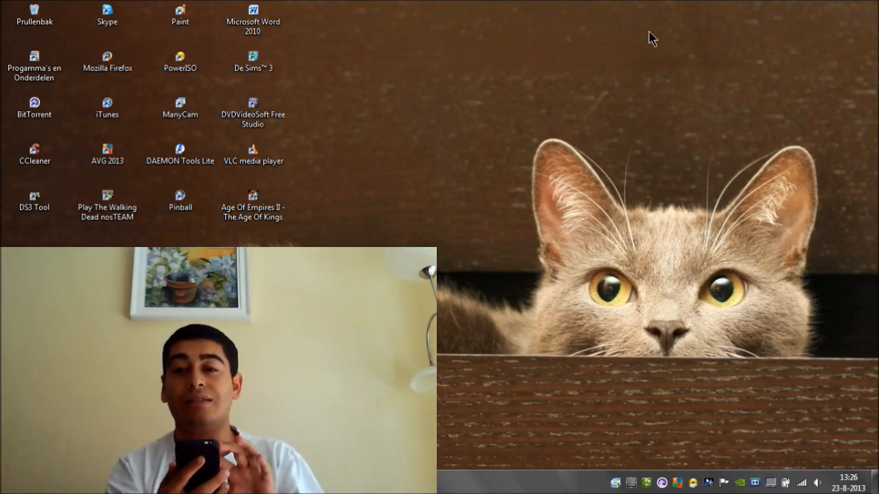
mouse_move(539, 310)
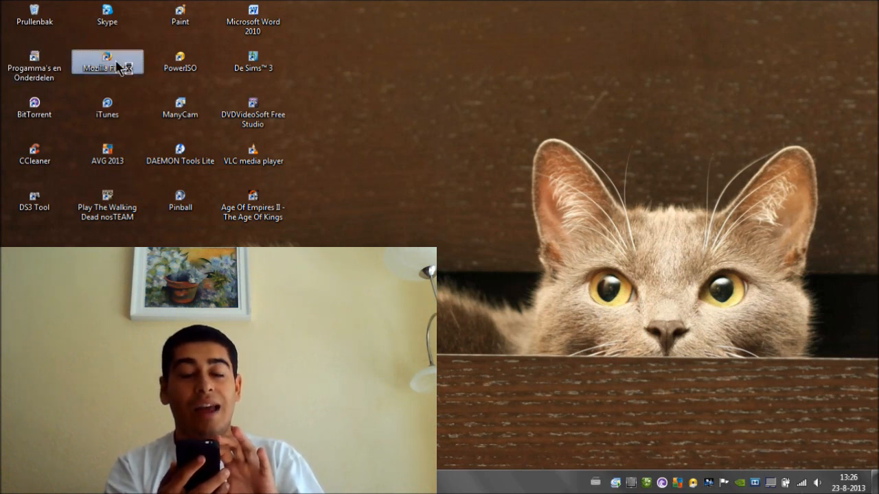
double_click(107, 61)
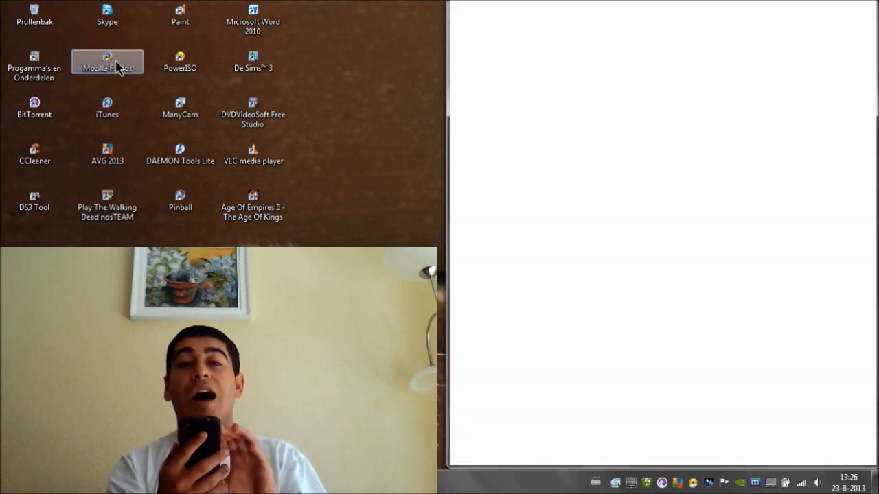
double_click(107, 62)
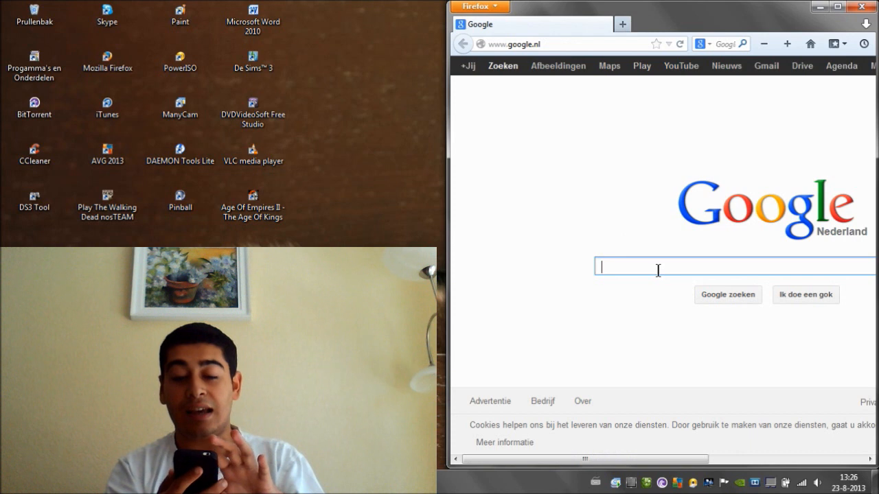
text(hello)
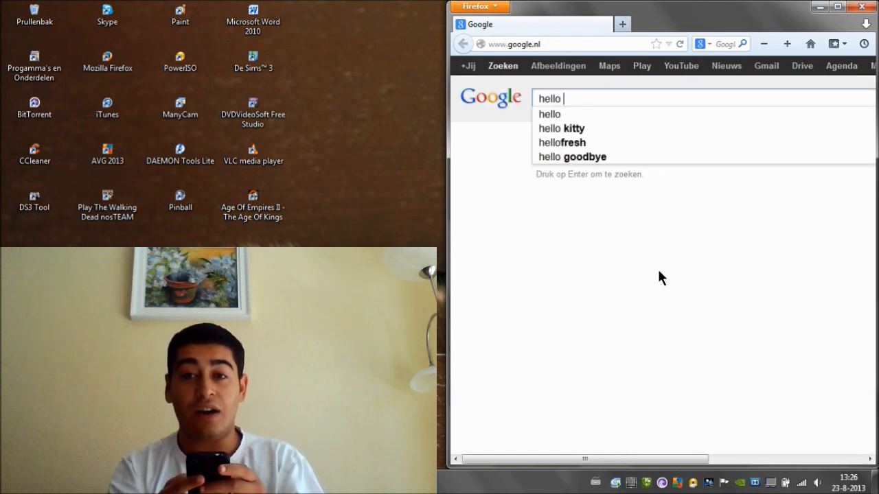
key(Backspace)
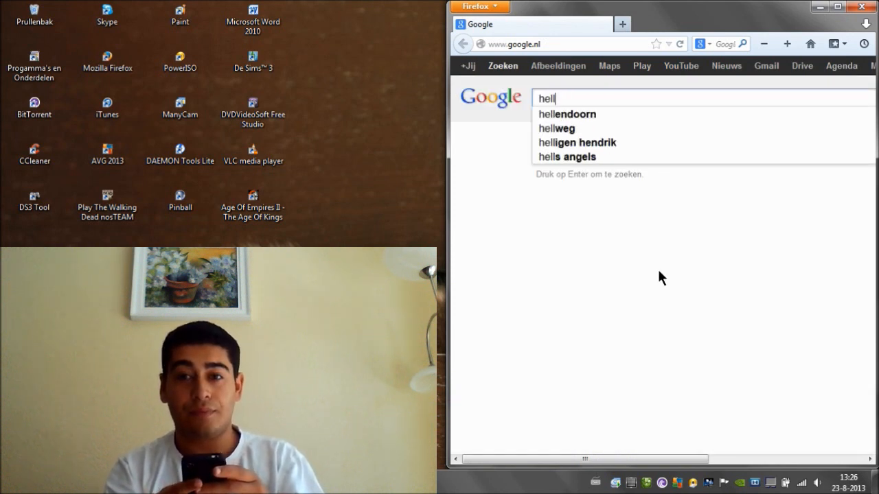
key(ctrl+a)
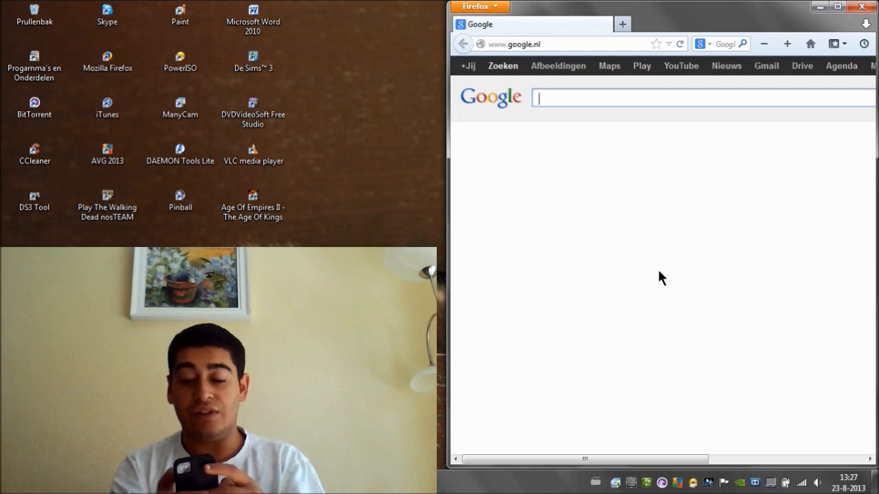
mouse_move(861, 10)
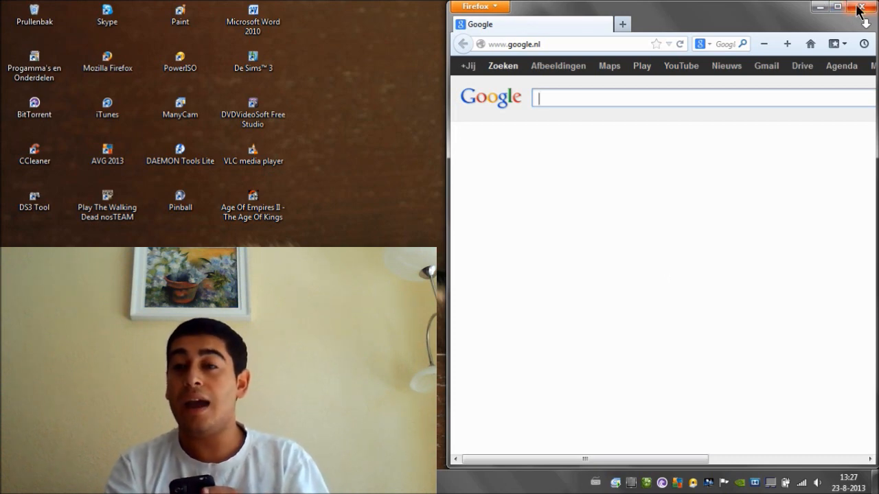
click(865, 7)
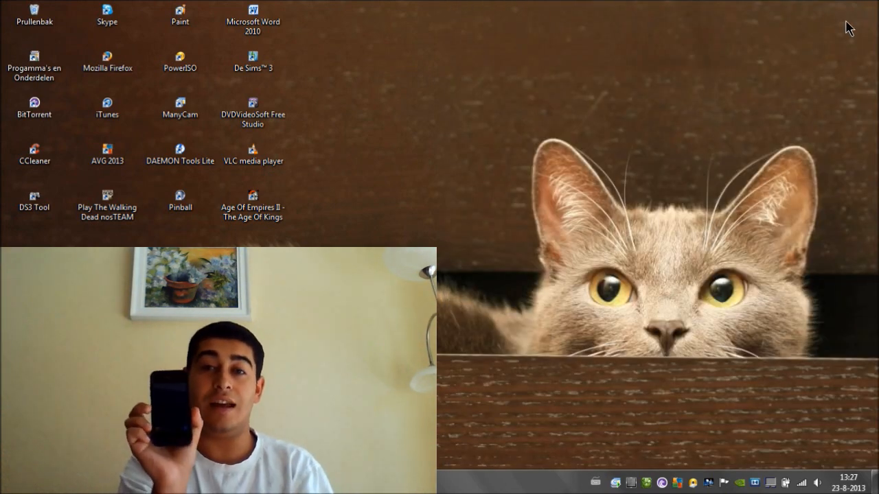